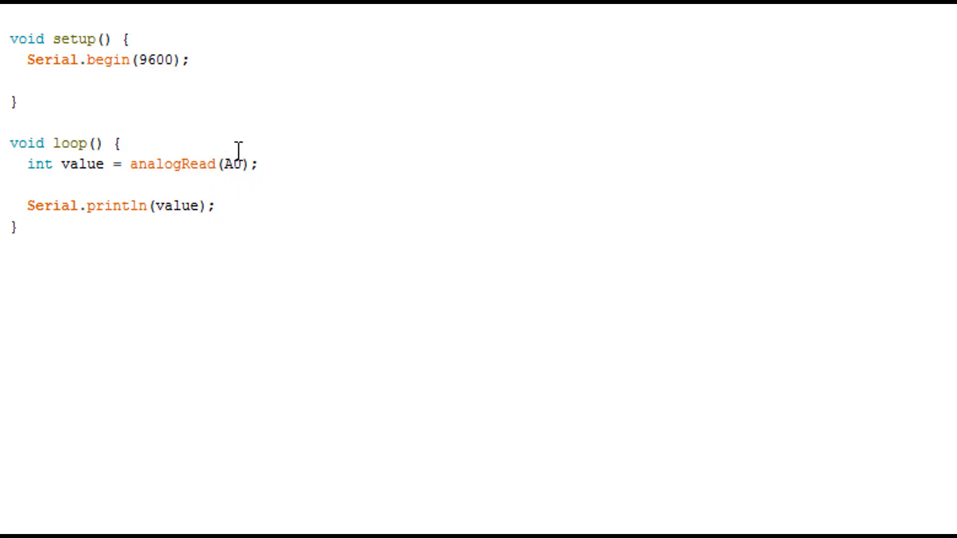
{"action": "mouse_move", "coordinate": [240, 177]}
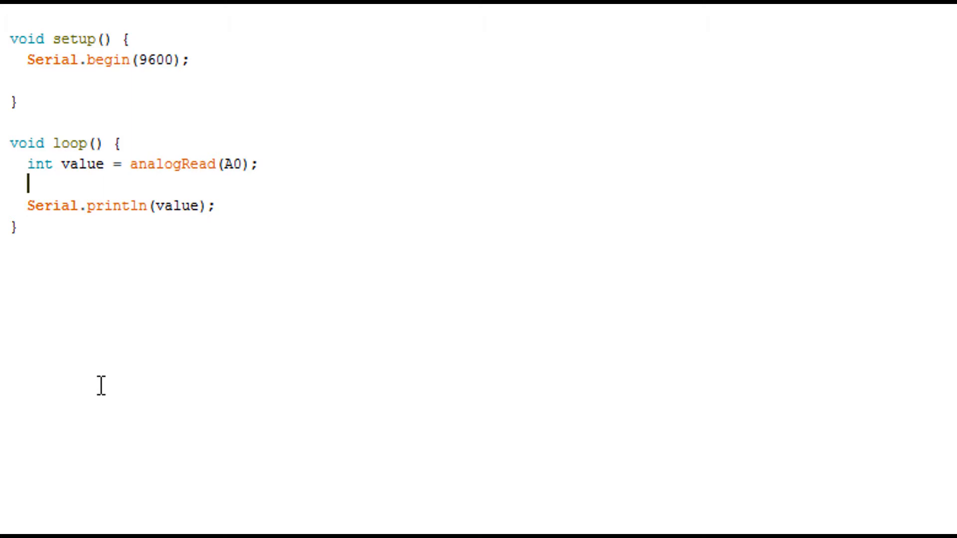
{"action": "type", "text": "value = value*0.2492668622;"}
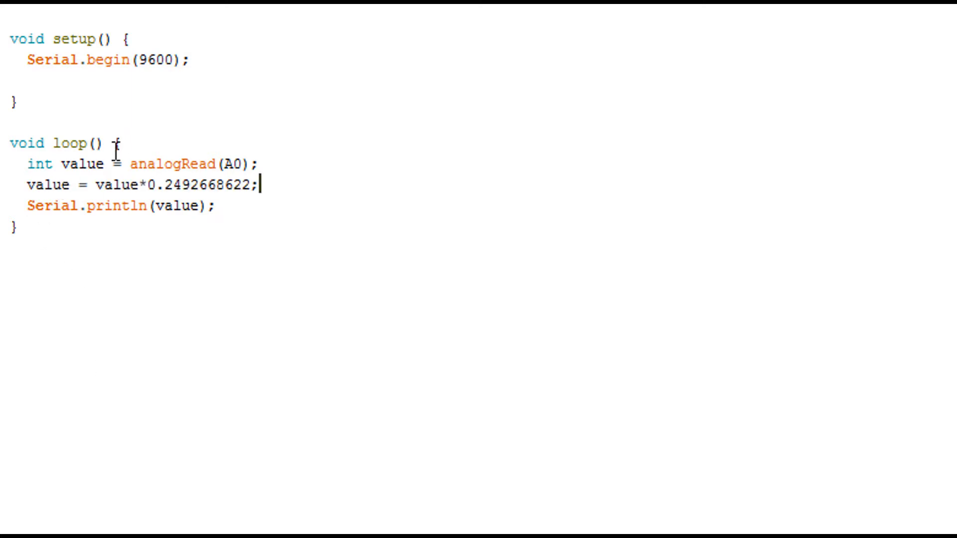
{"action": "mouse_move", "coordinate": [229, 195]}
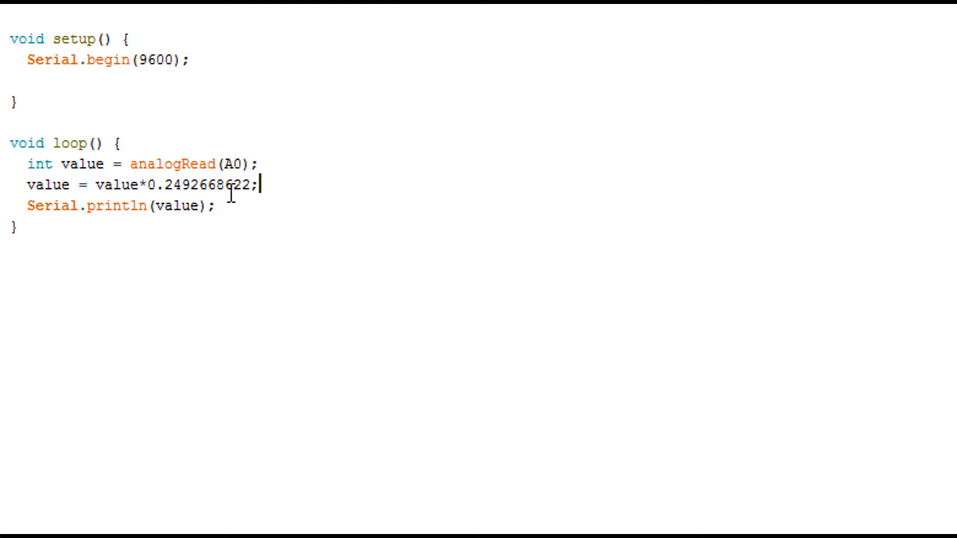